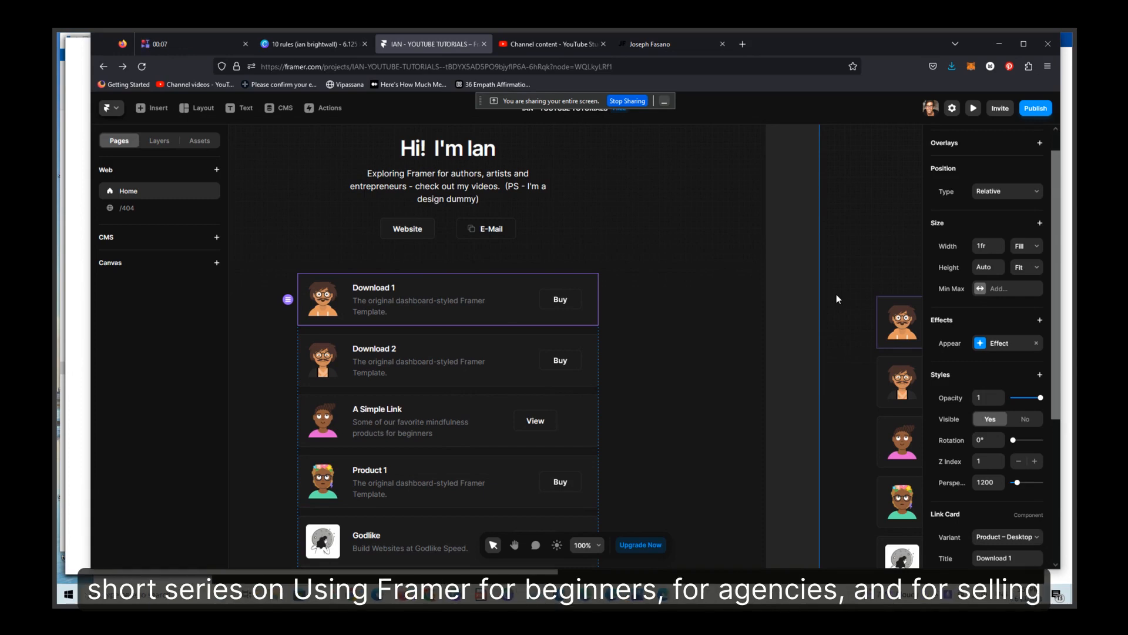
mouse_move(769, 360)
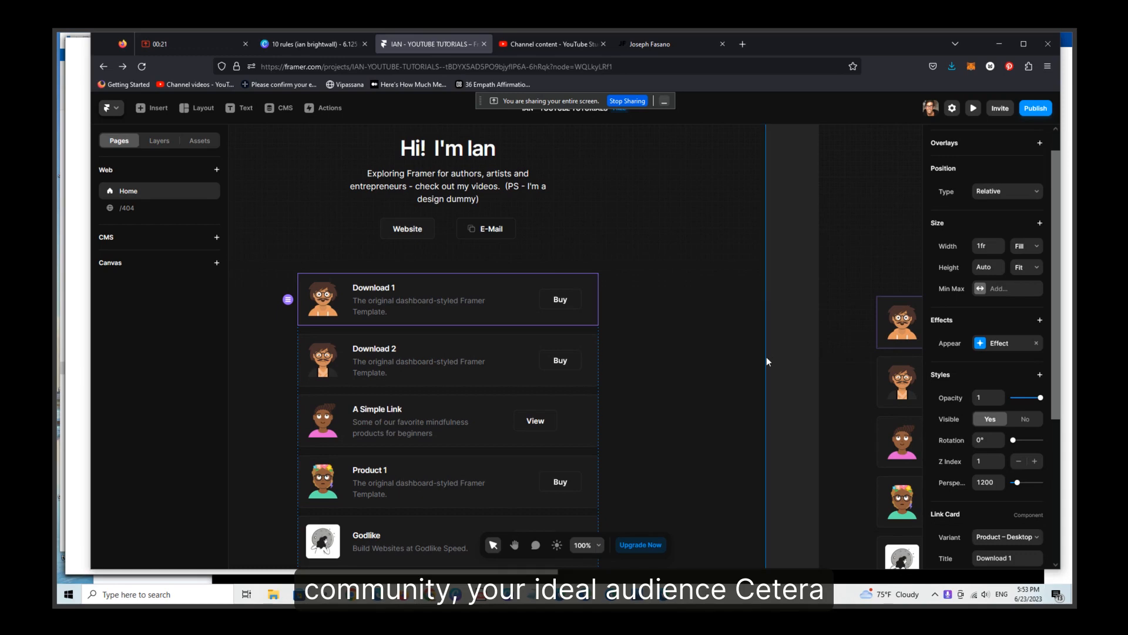
mouse_move(825, 359)
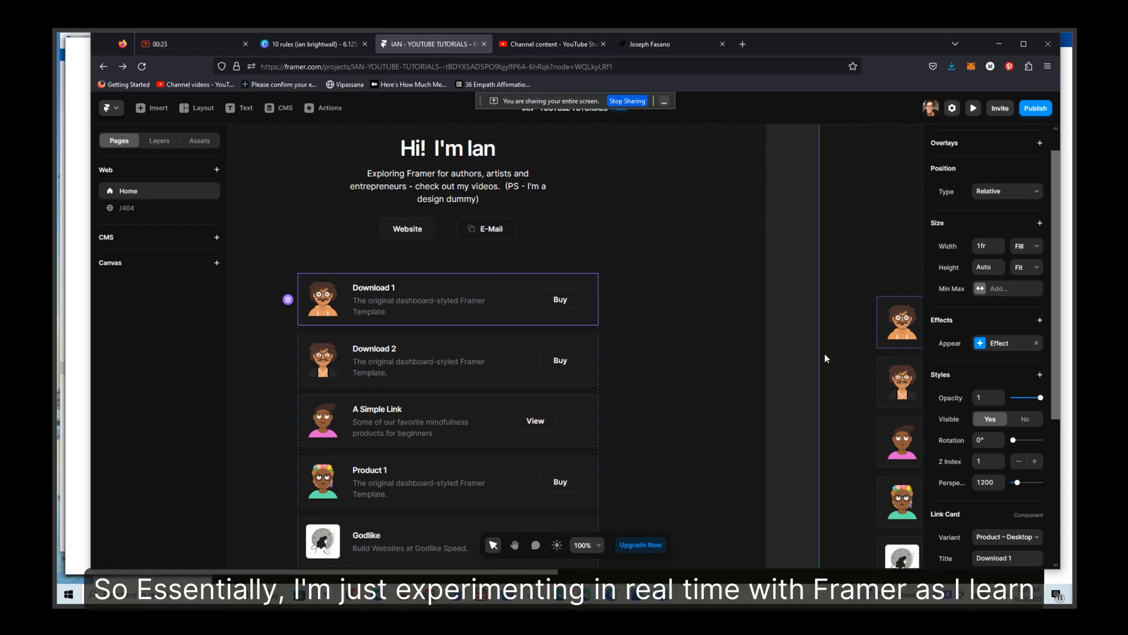
mouse_move(814, 361)
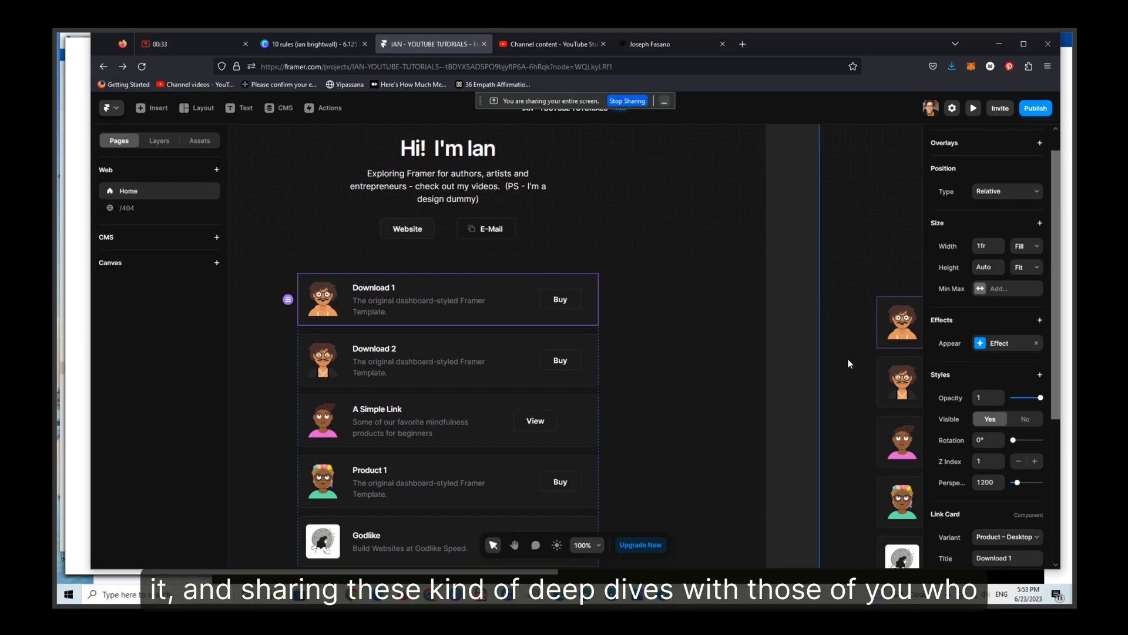
Zoom the canvas out so the whole link-in-bio page is visible.
left_click(447, 170)
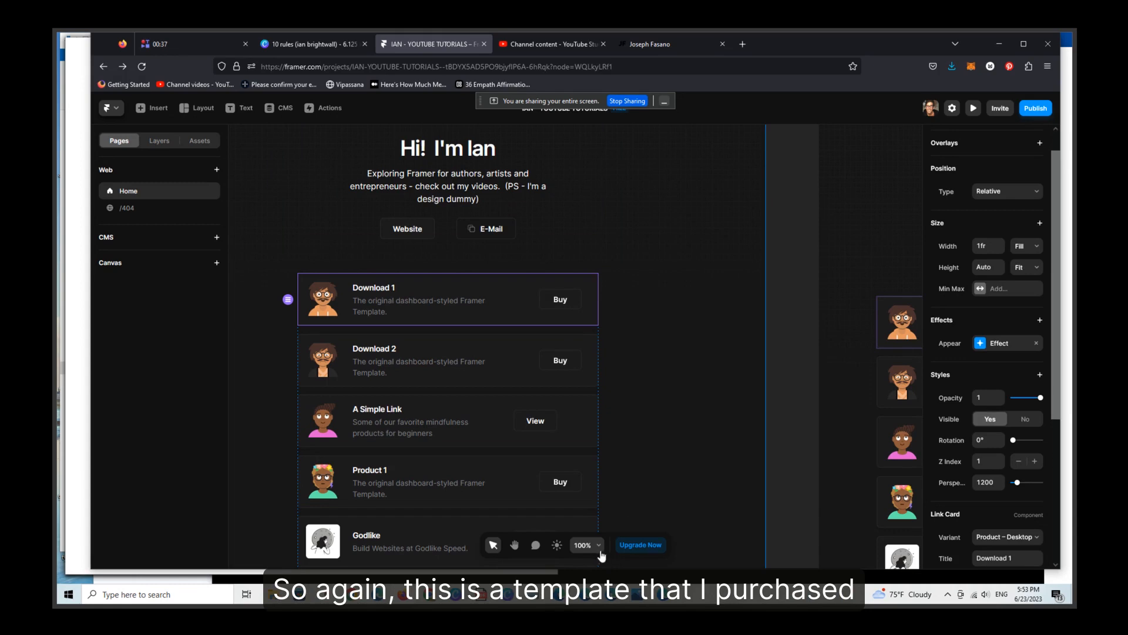
left_click(584, 545)
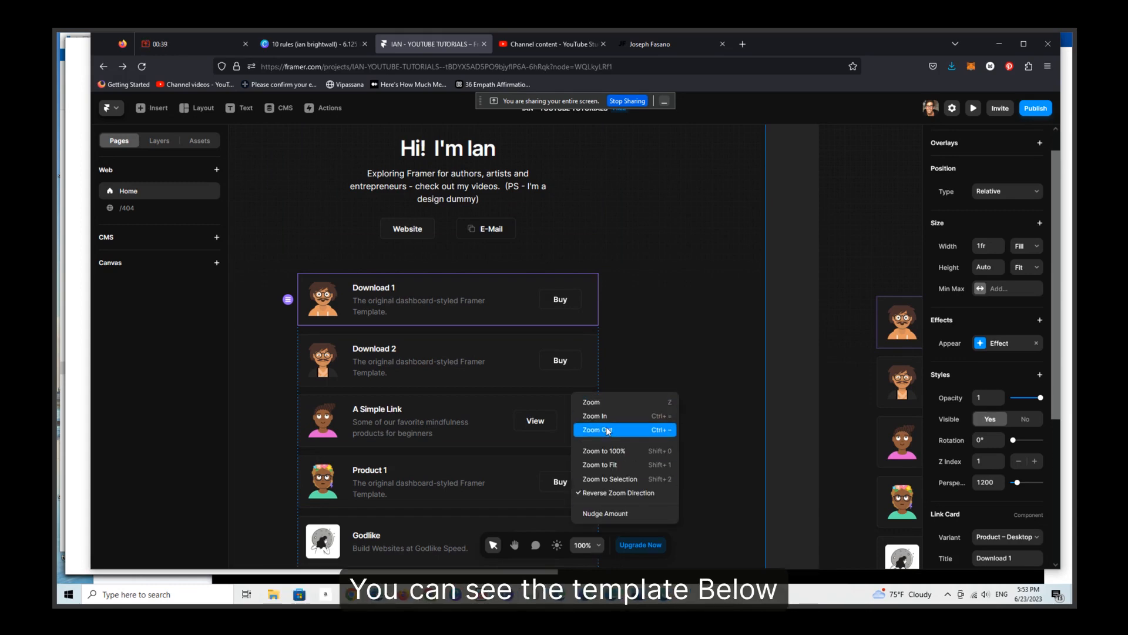
left_click(602, 431)
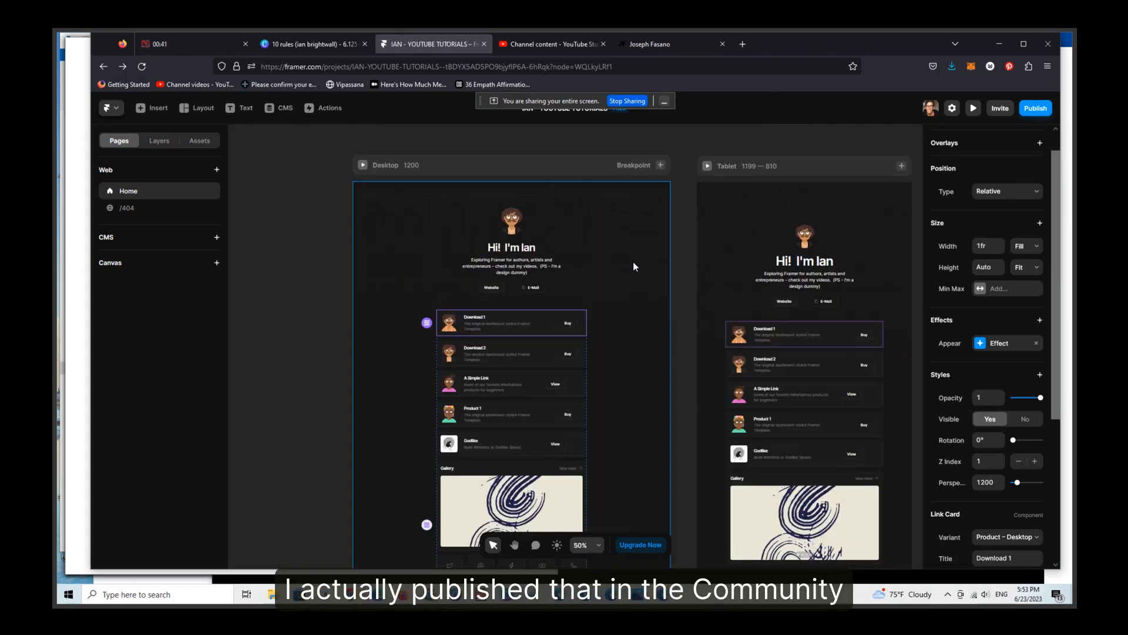
mouse_move(691, 302)
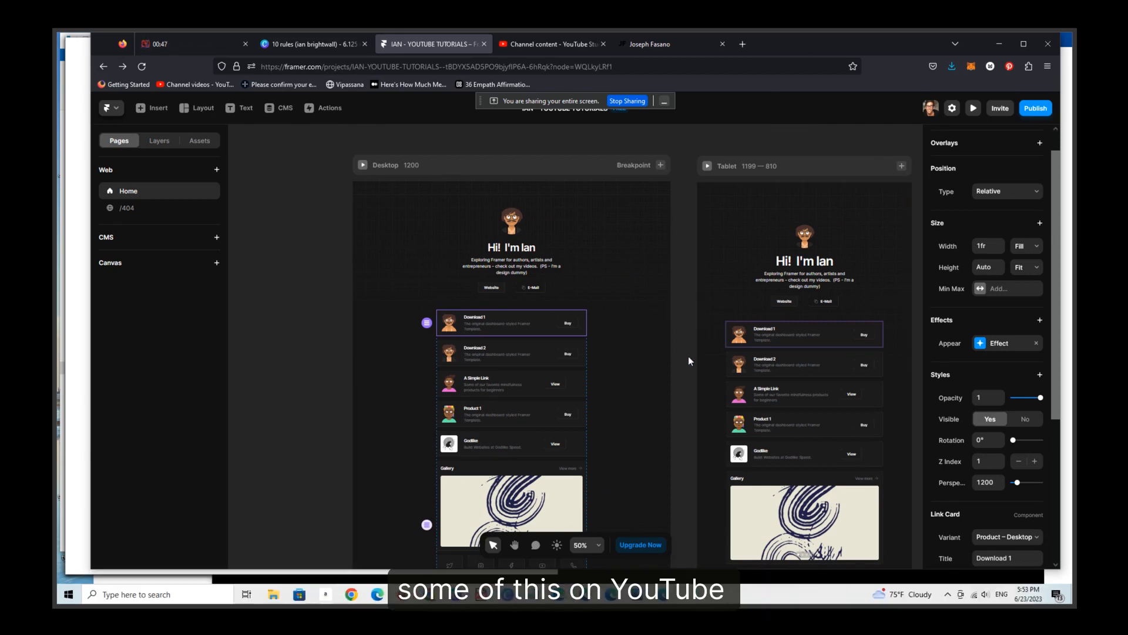
mouse_move(724, 325)
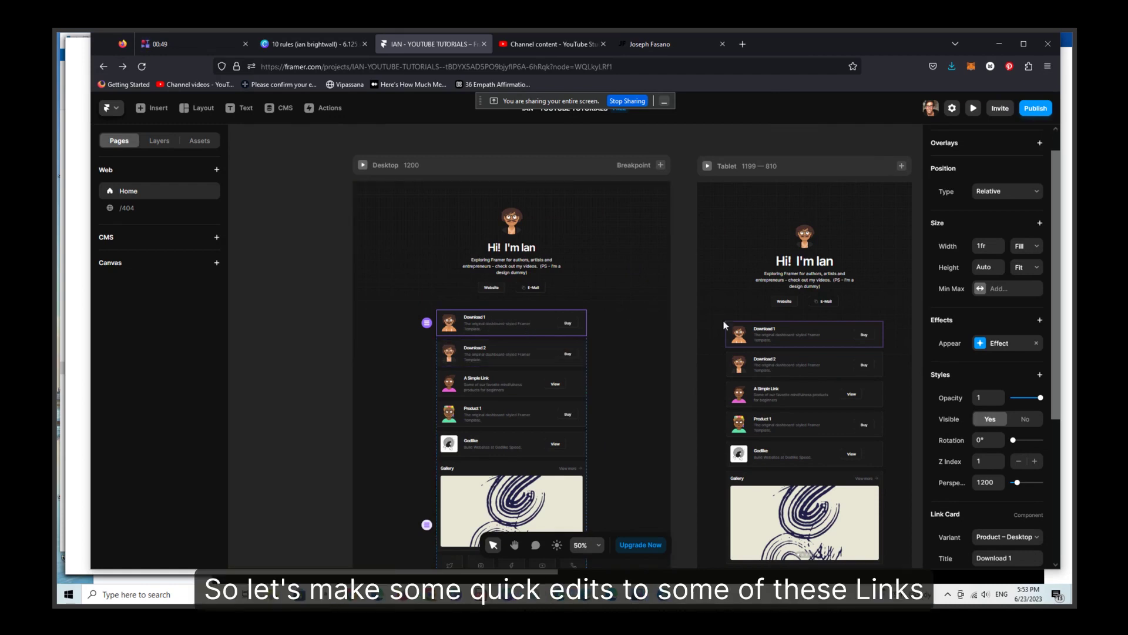
Select the A Simple Link, Godlike and Download 1 cards to inspect their Link Card settings.
left_click(512, 383)
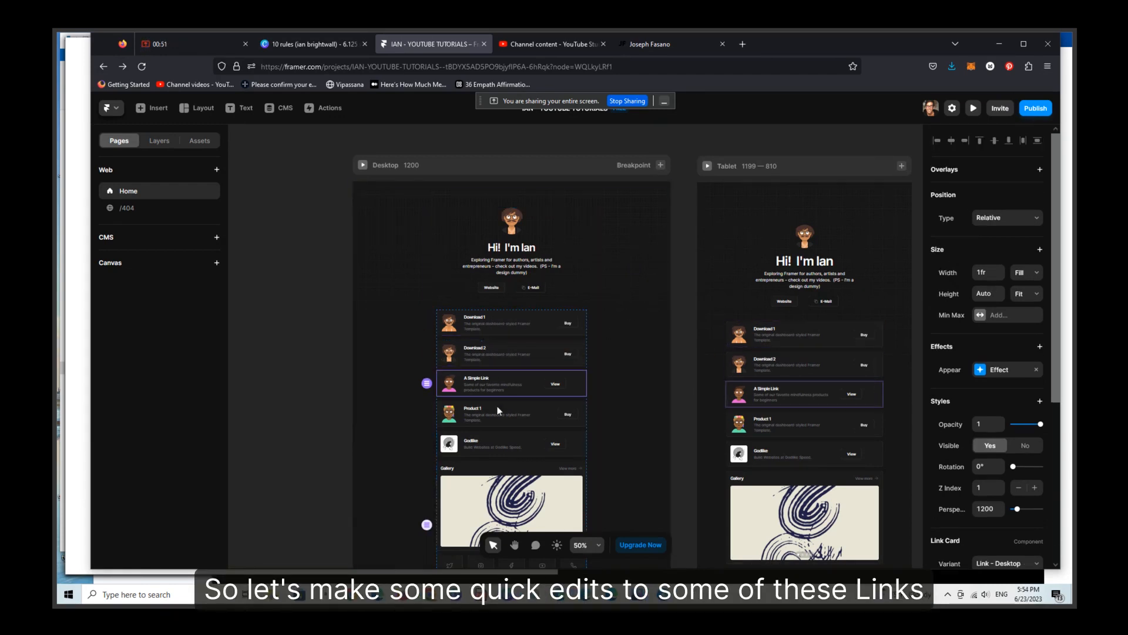
left_click(511, 322)
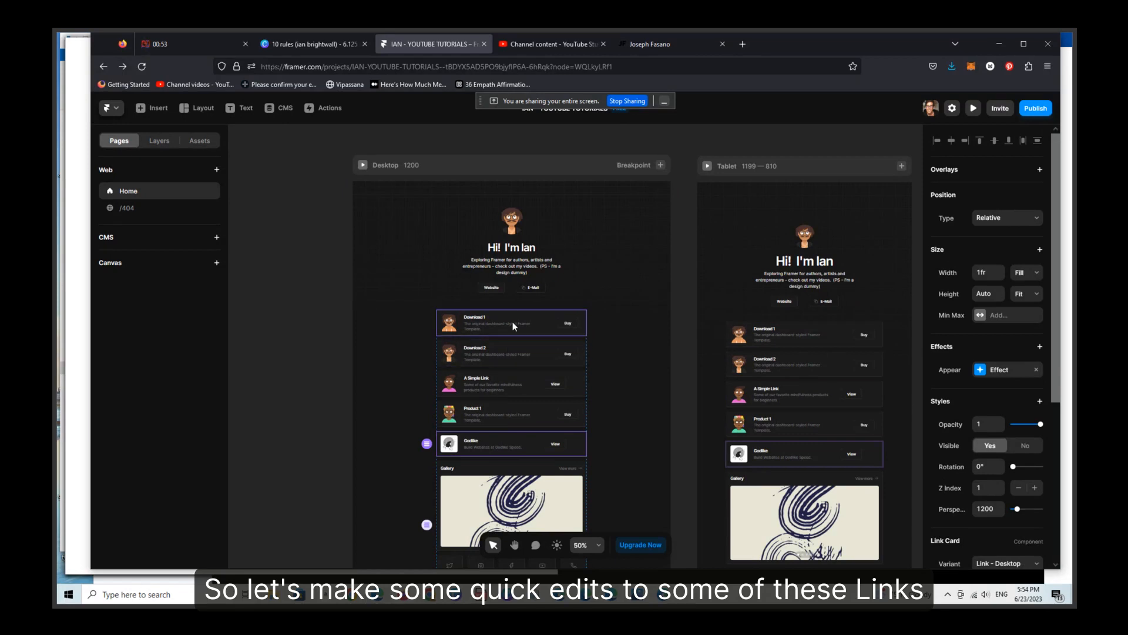
left_click(511, 322)
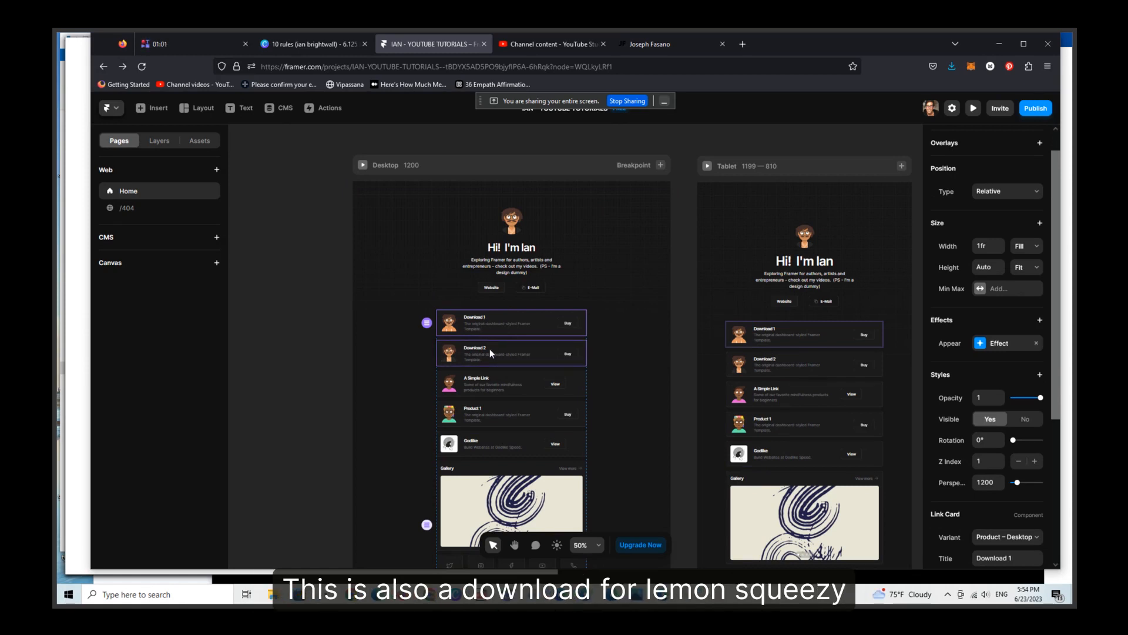
left_click(492, 383)
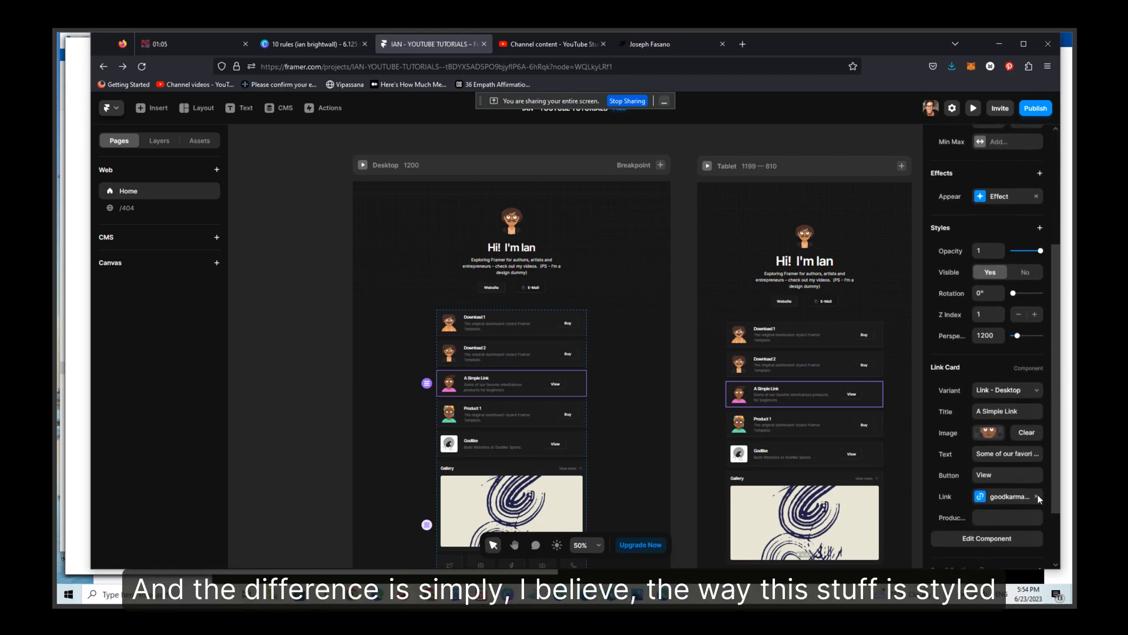
scroll("down", 3)
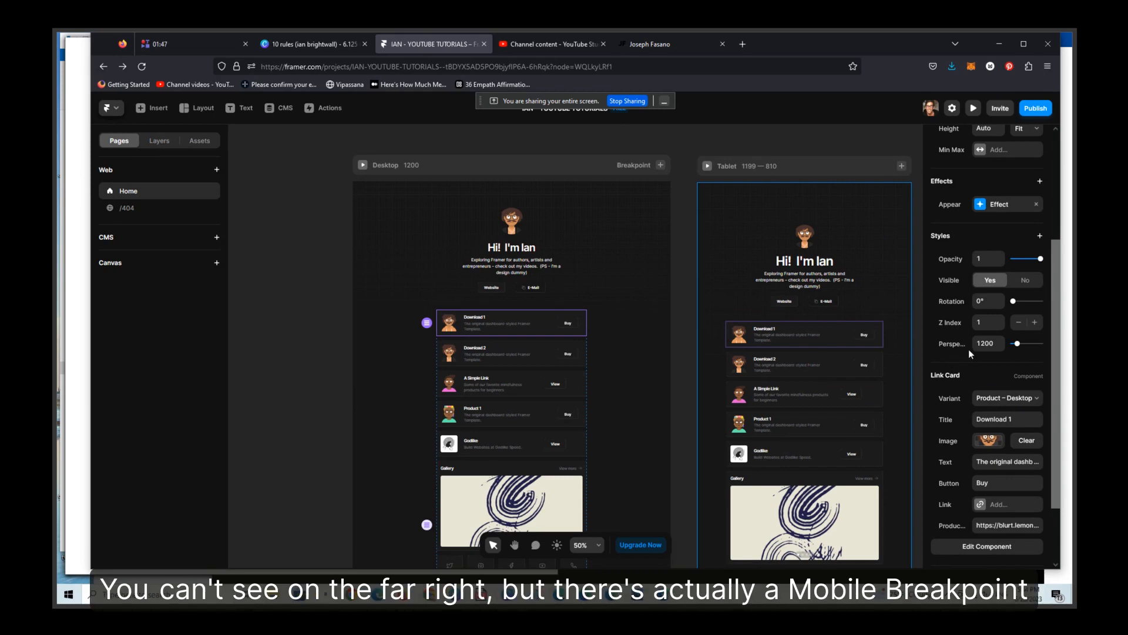
Replace the first card's image with the 'serious' avatar from the AVATARS 3 folder.
left_click(803, 265)
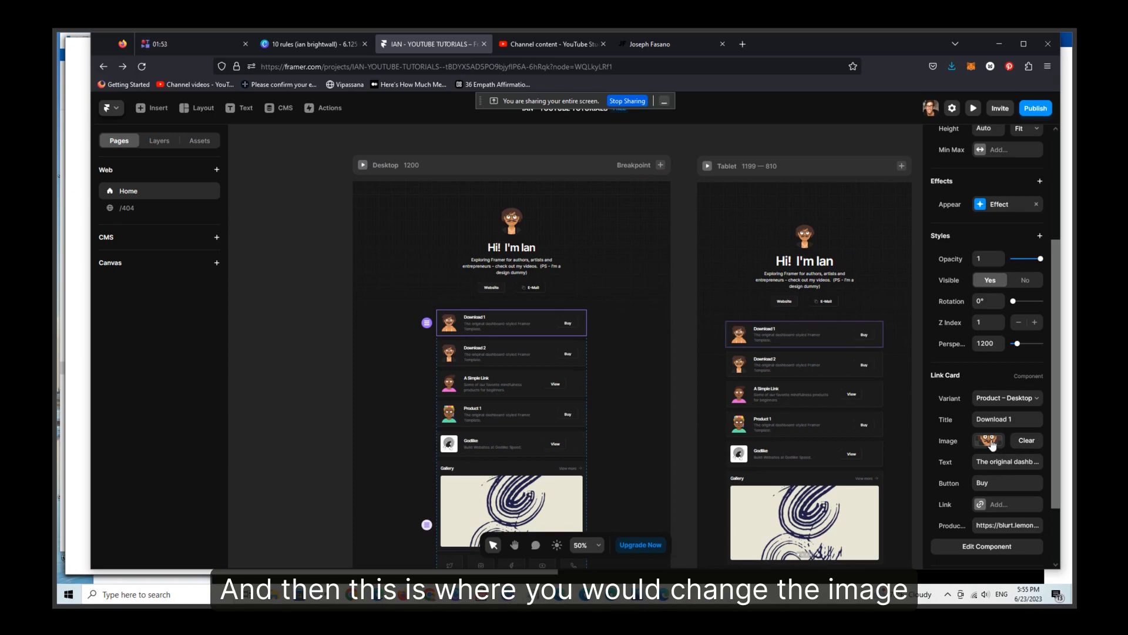
left_click(989, 440)
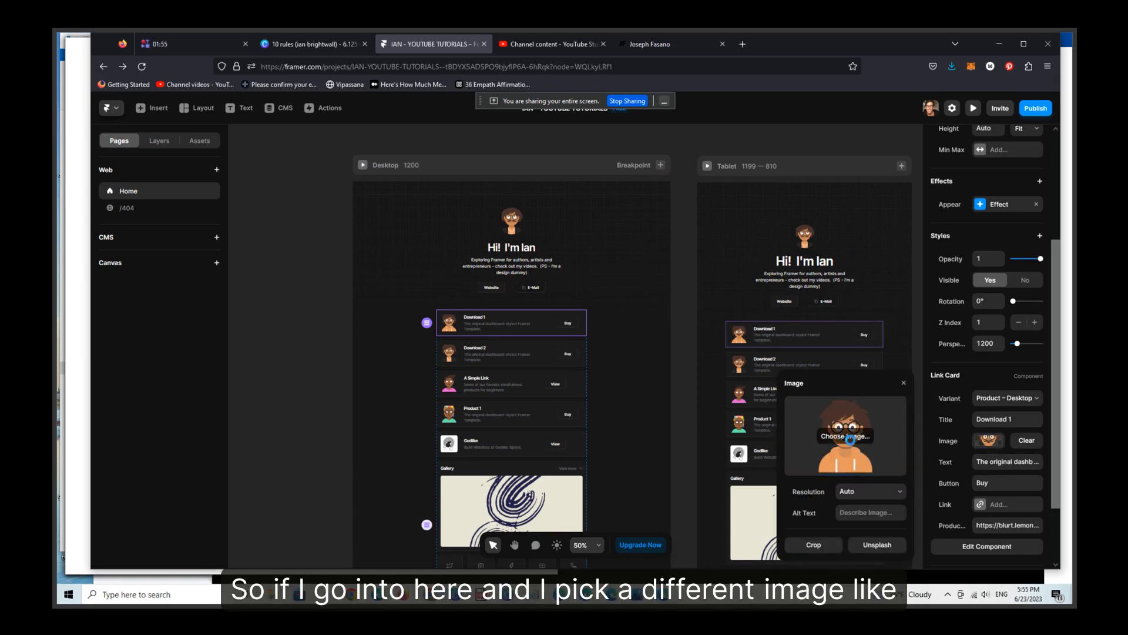
left_click(844, 436)
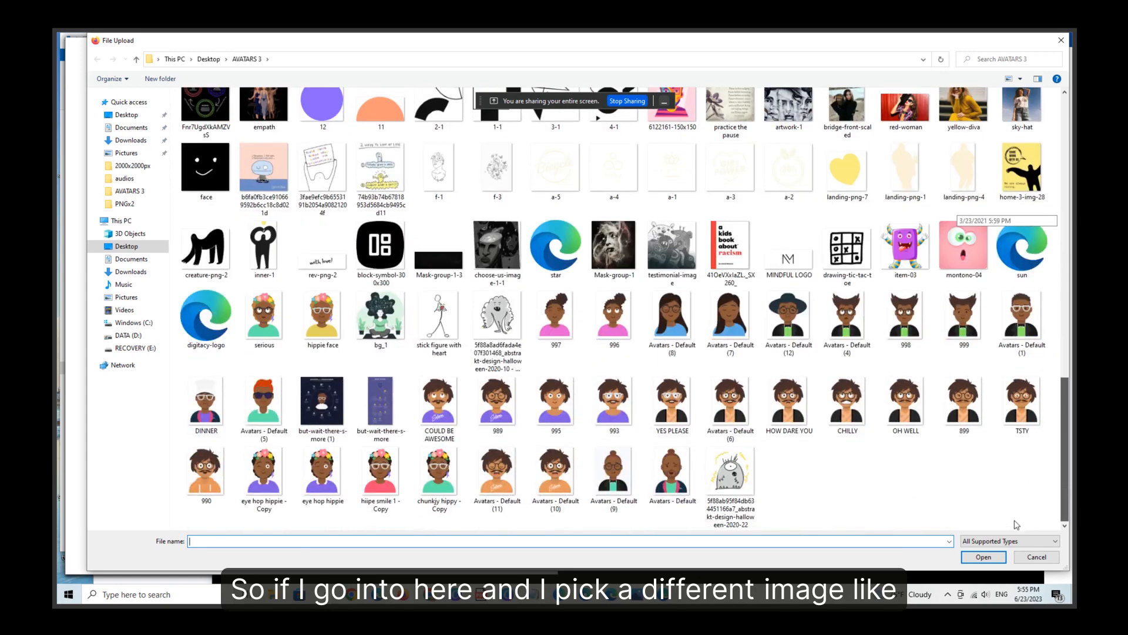
left_click(263, 315)
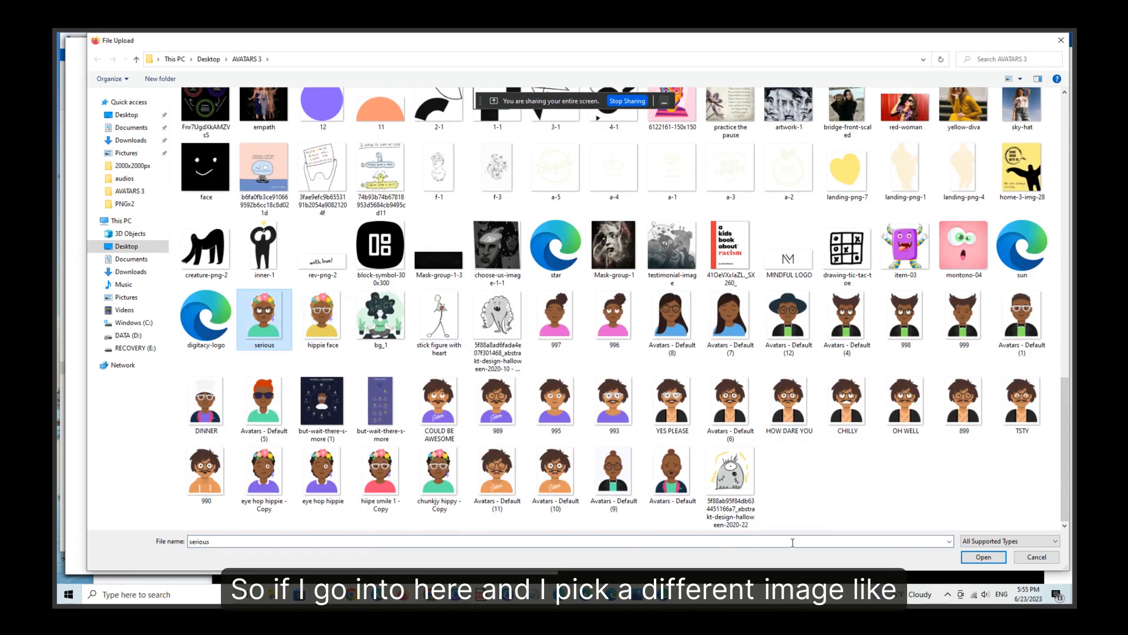
left_click(983, 556)
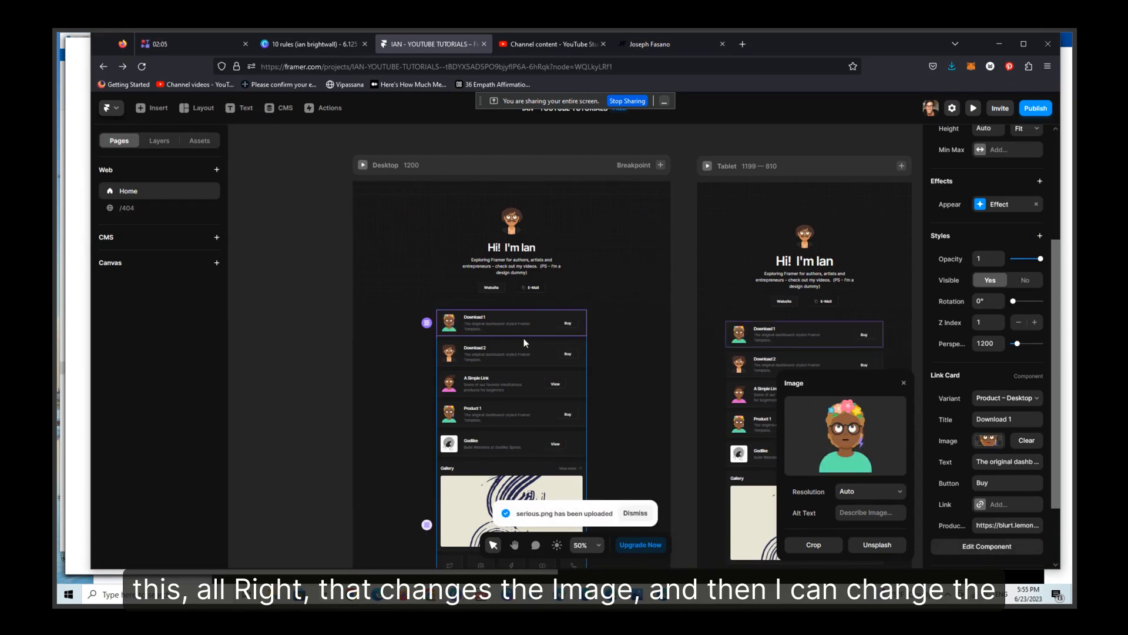
Retitle the first card 'Lemon Squeezy Product' with pop-up purchase text and a 'Get It!' button.
left_click(1006, 418)
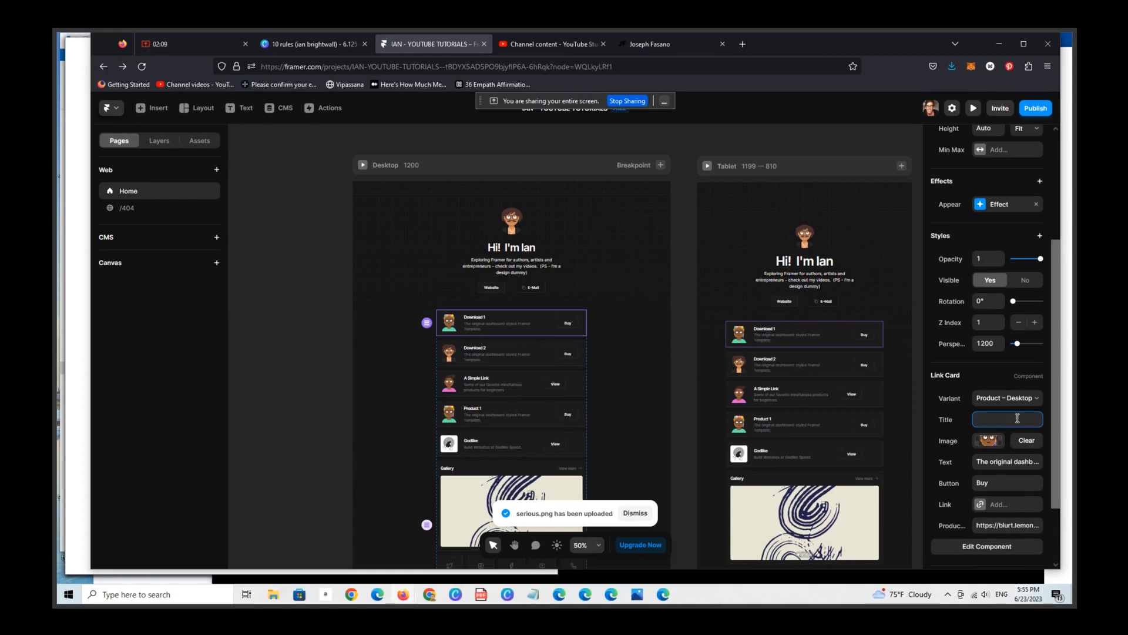
type("Lem")
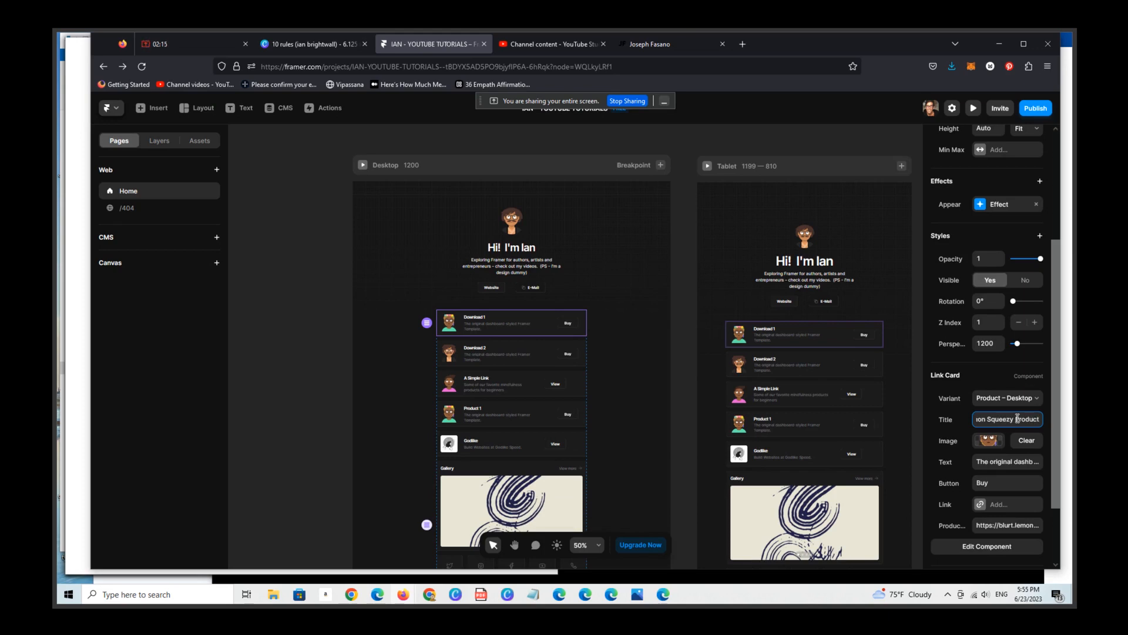
left_click(1007, 461)
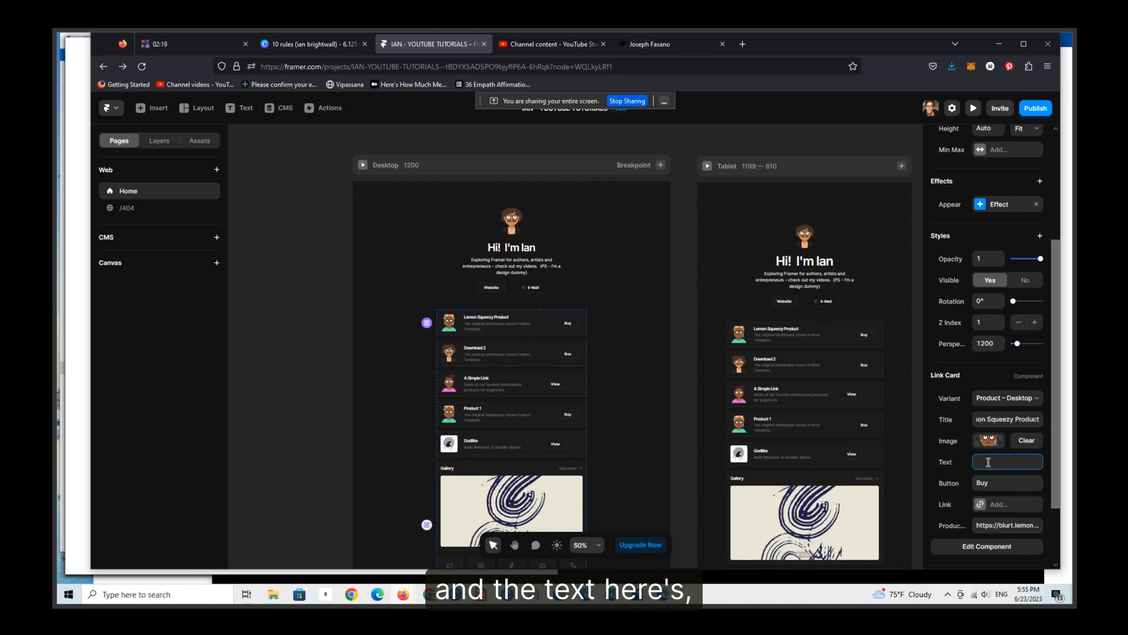
type("you")
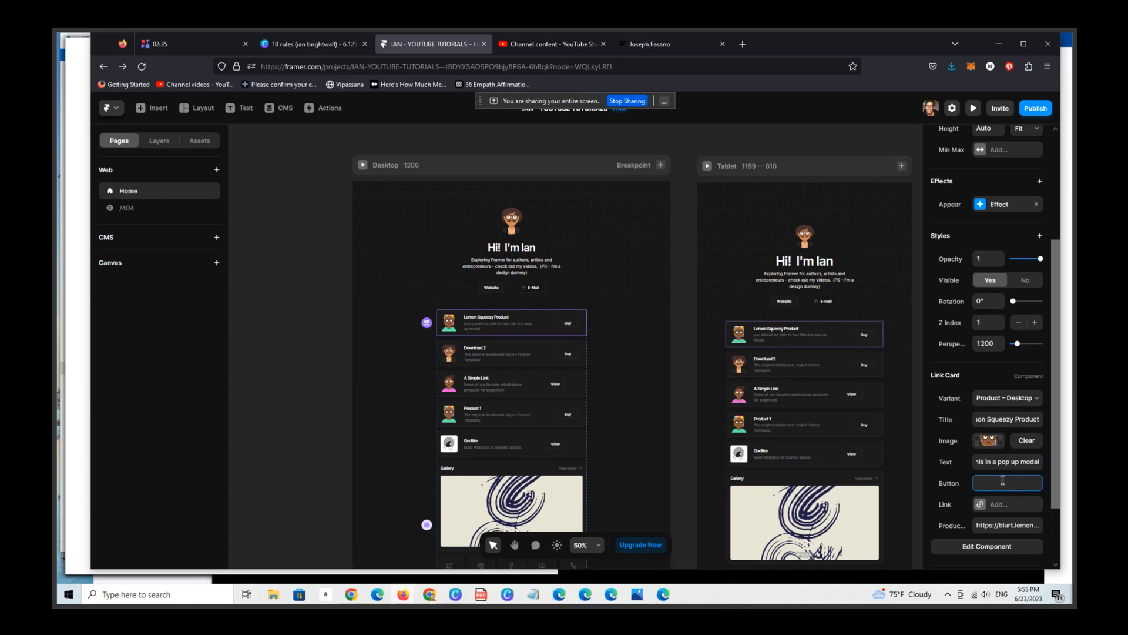
type("Get It!")
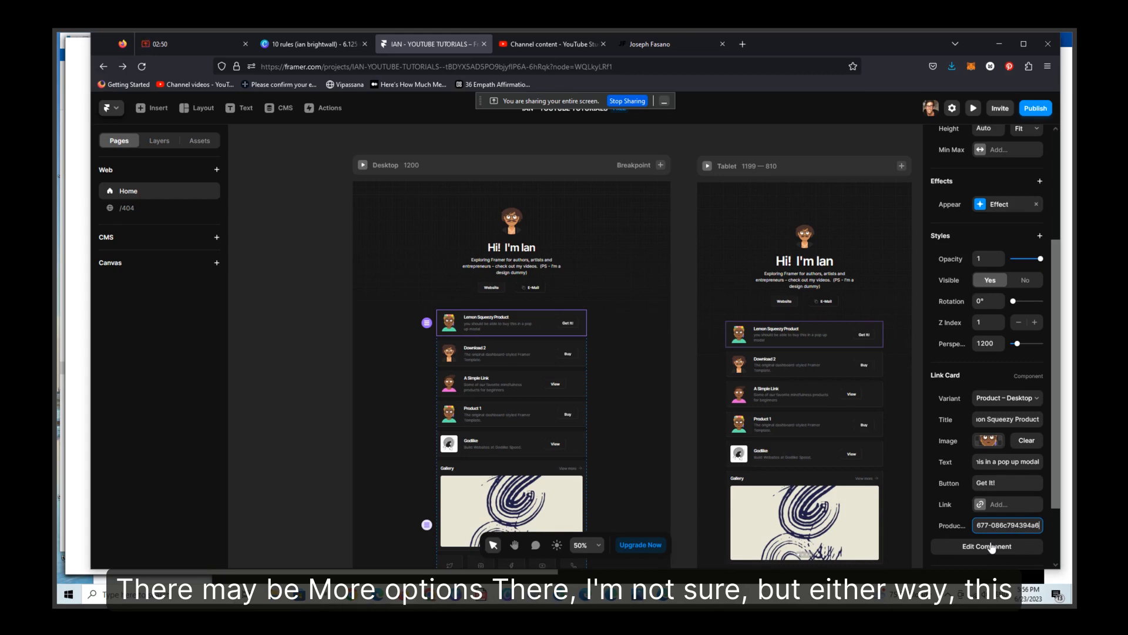
mouse_move(1015, 189)
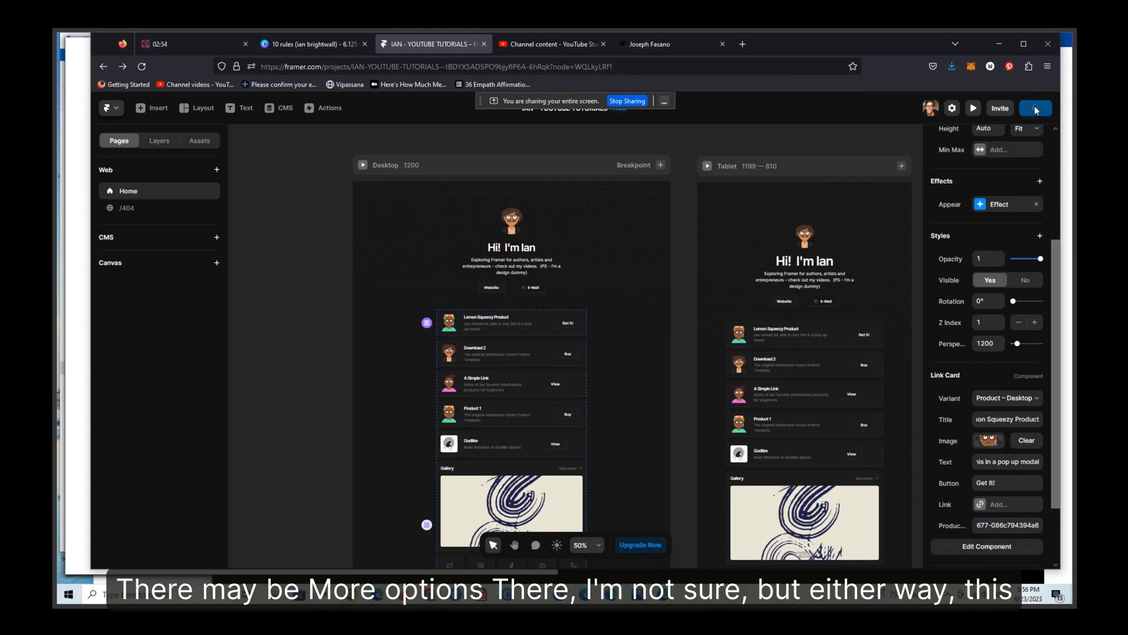
Publish the site and try the first product's purchase pop-up on the live page.
left_click(1034, 108)
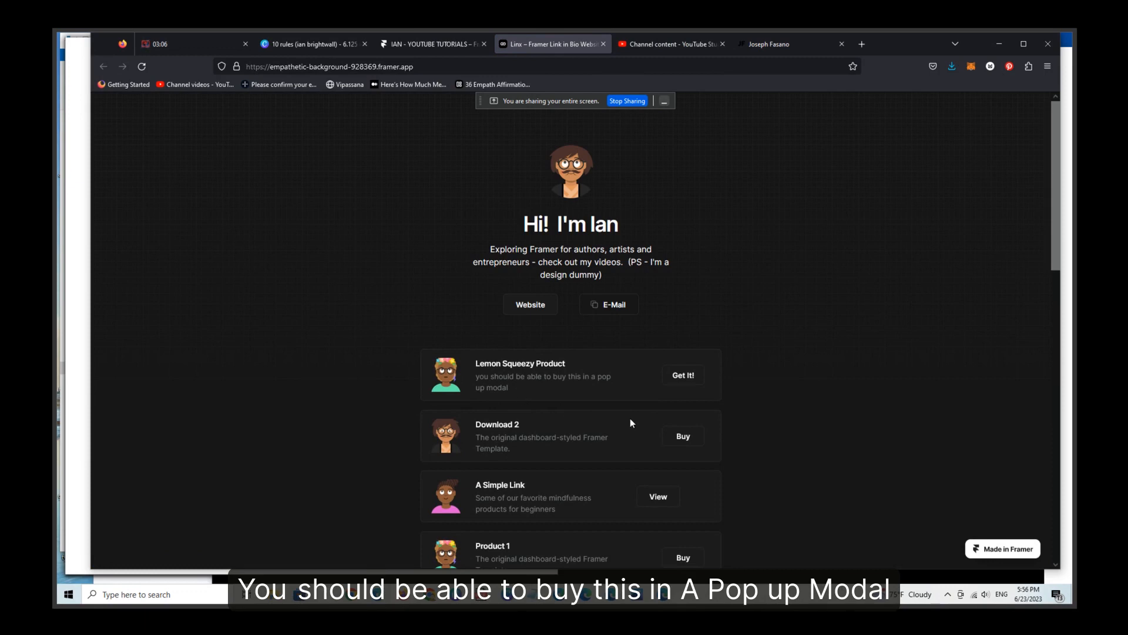
mouse_move(413, 369)
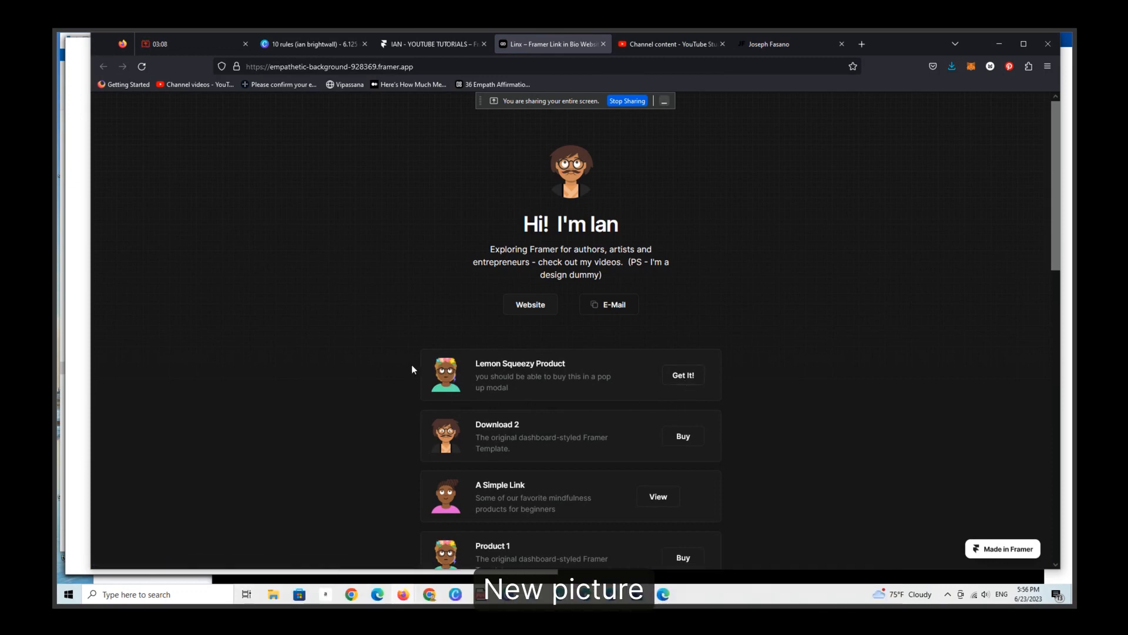
left_click(682, 375)
type("ianrhol")
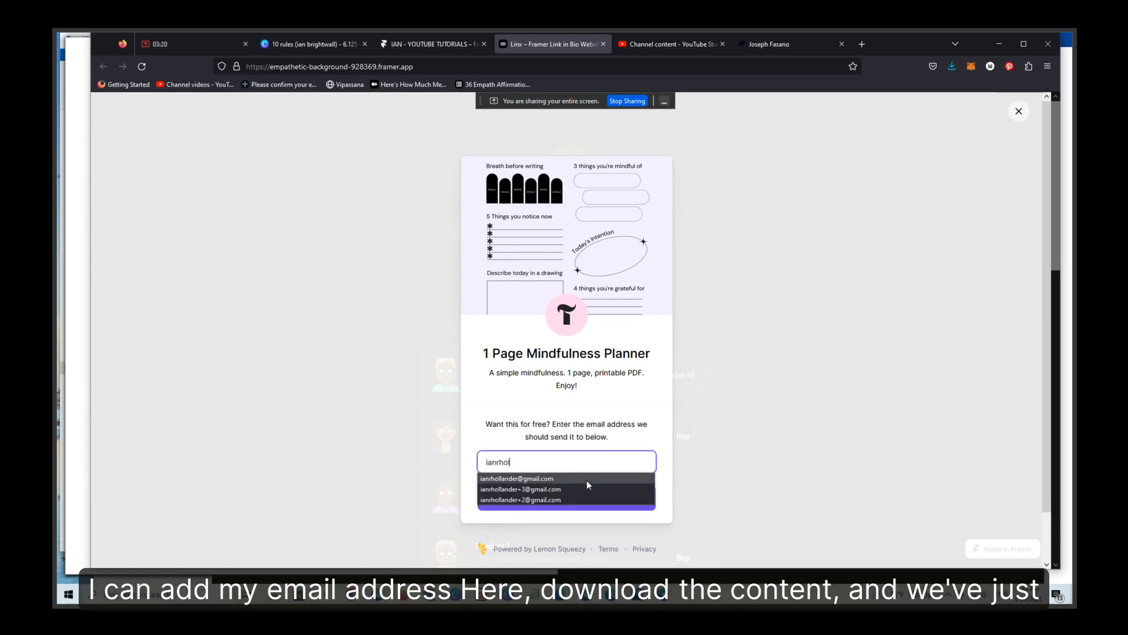
Submit an email in the Lemon Squeezy modal to receive the free planner download instructions.
left_click(517, 478)
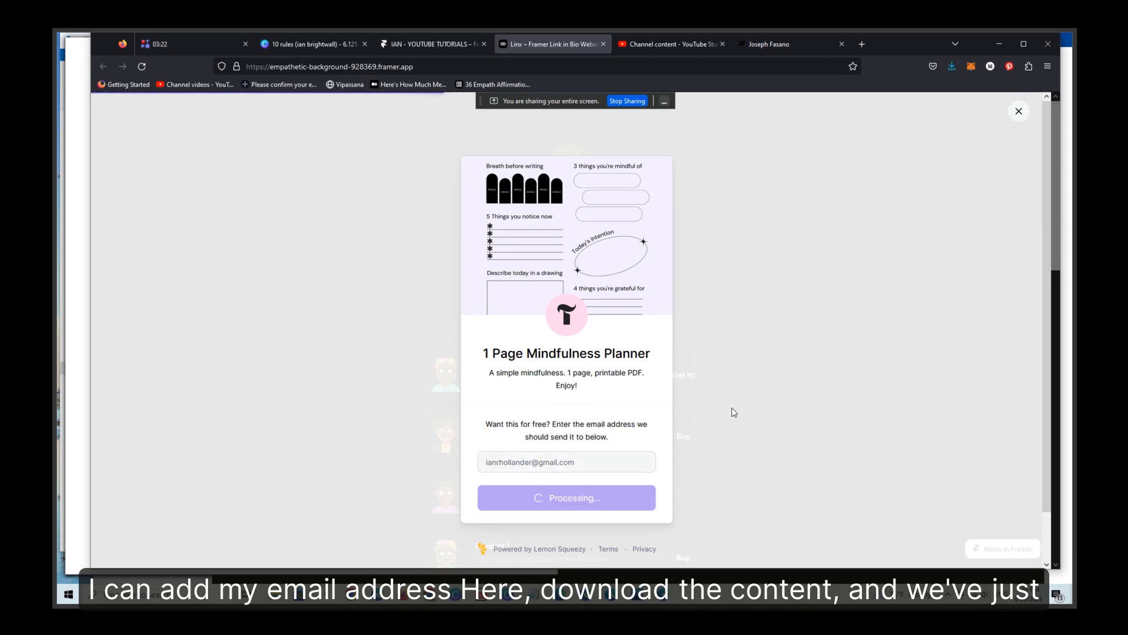
left_click(567, 497)
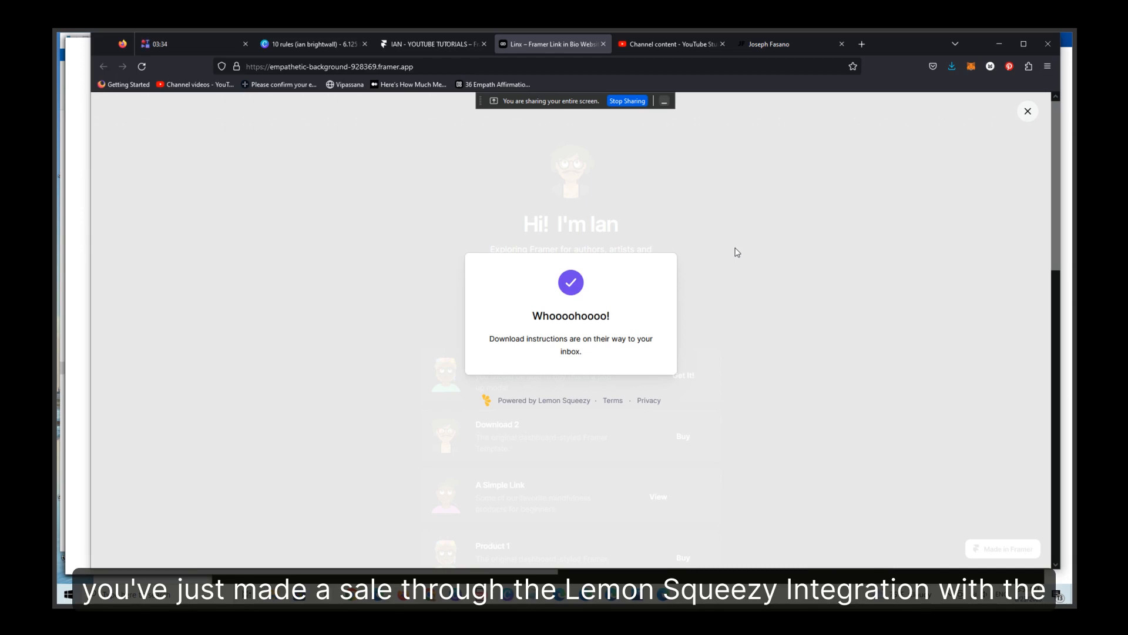
mouse_move(754, 266)
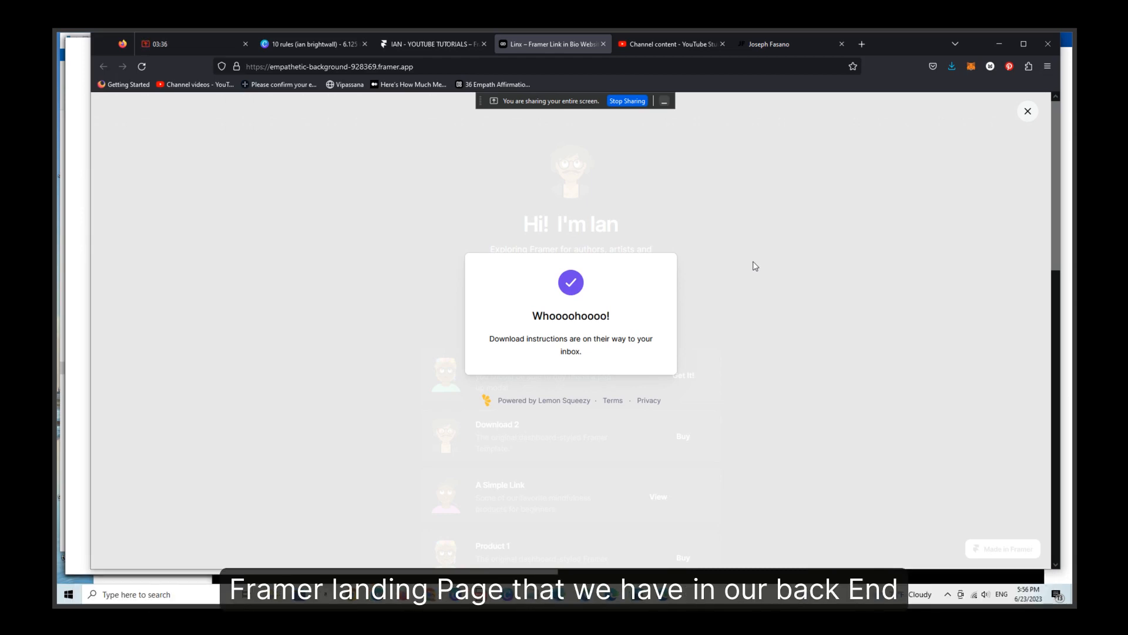
mouse_move(747, 230)
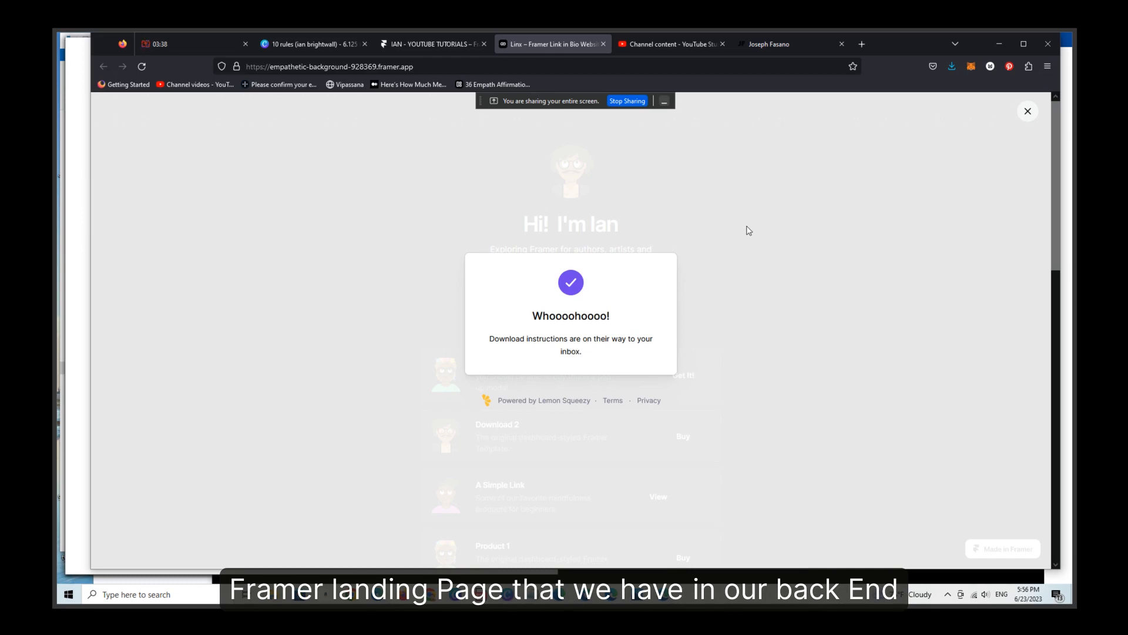
mouse_move(707, 250)
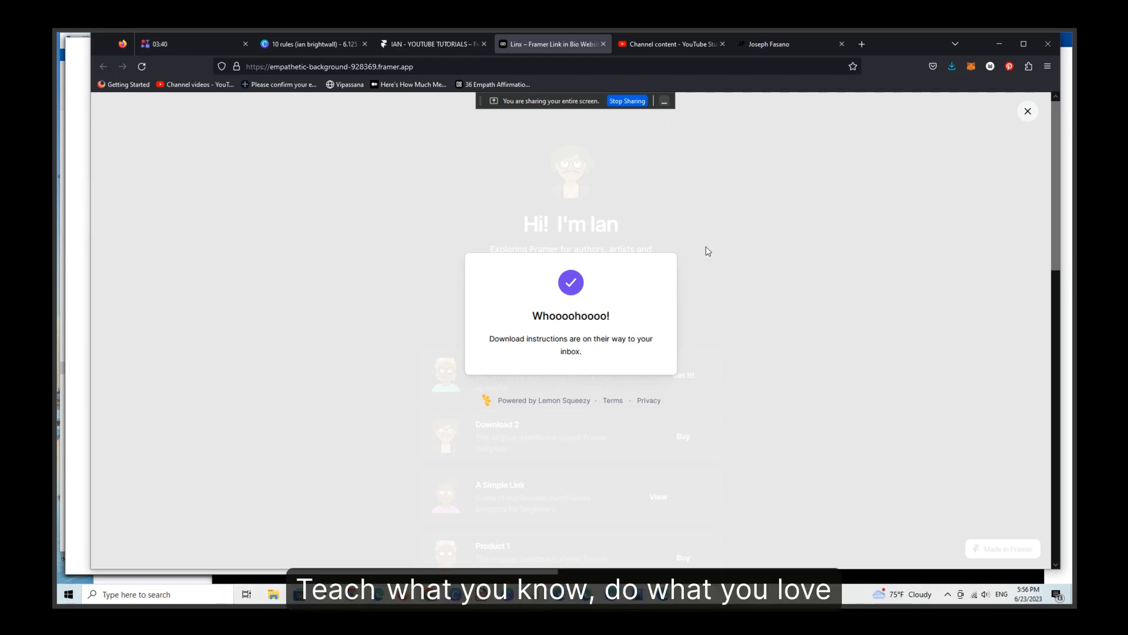